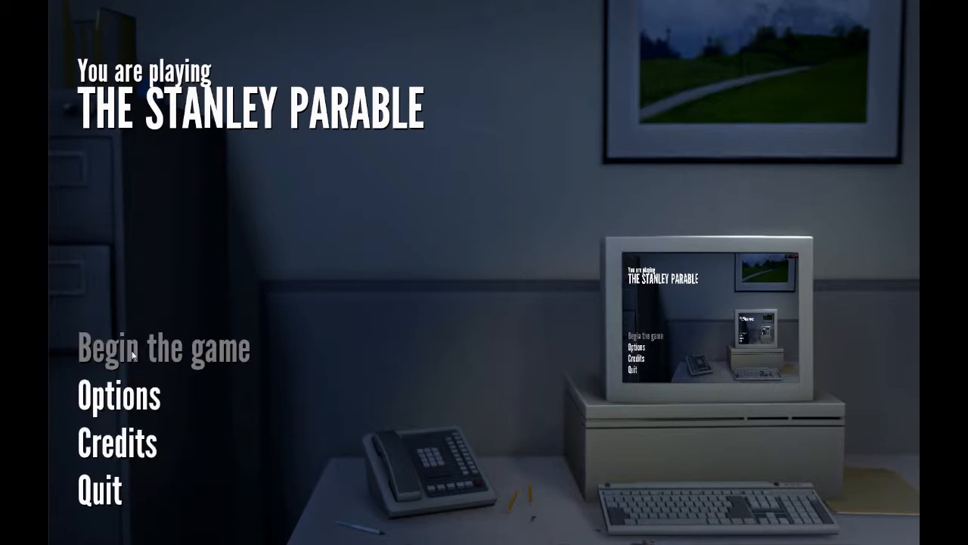
click(164, 349)
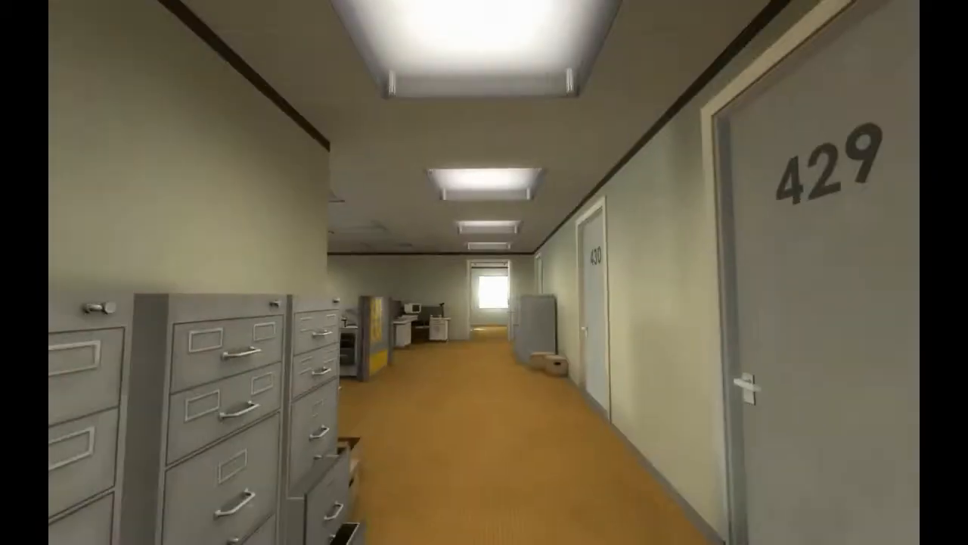
scroll(up, 3)
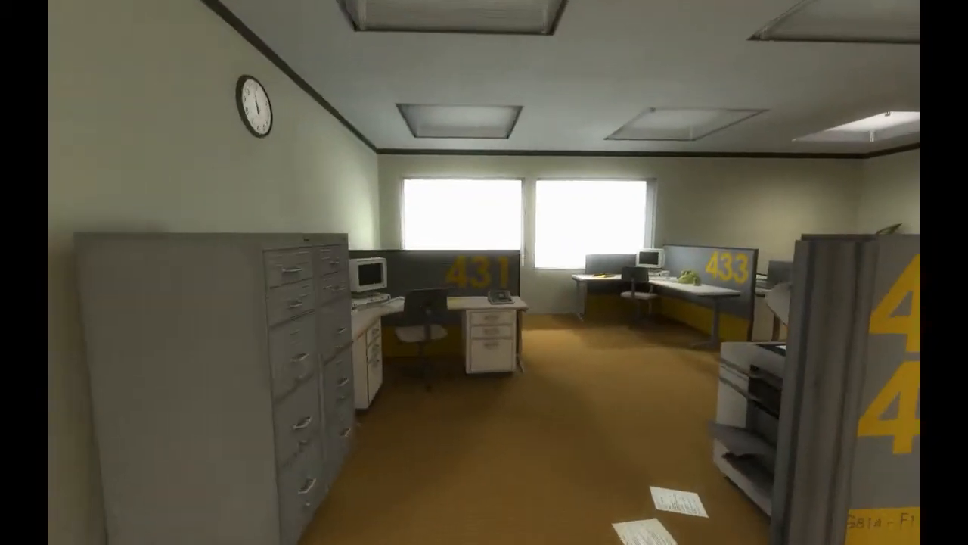
mouse_move(484, 273)
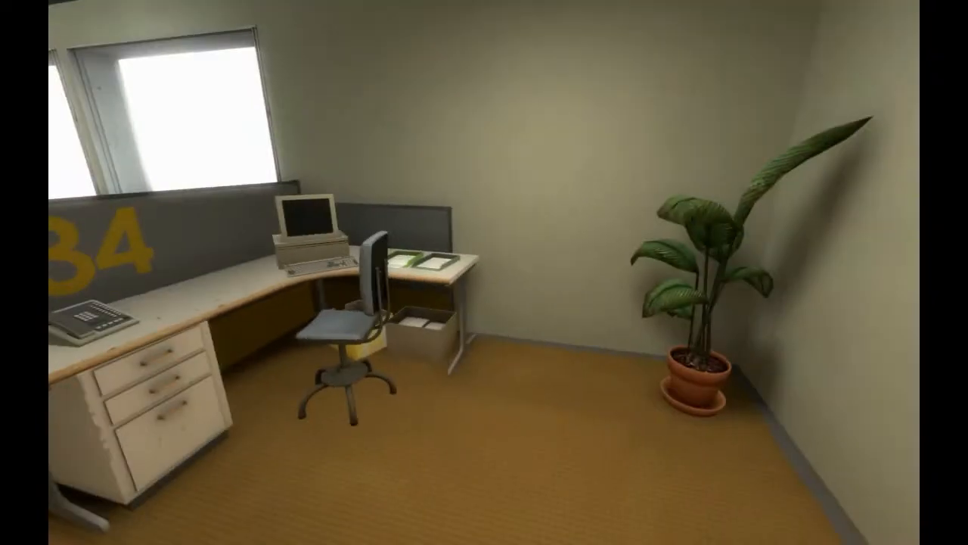
mouse_move(484, 273)
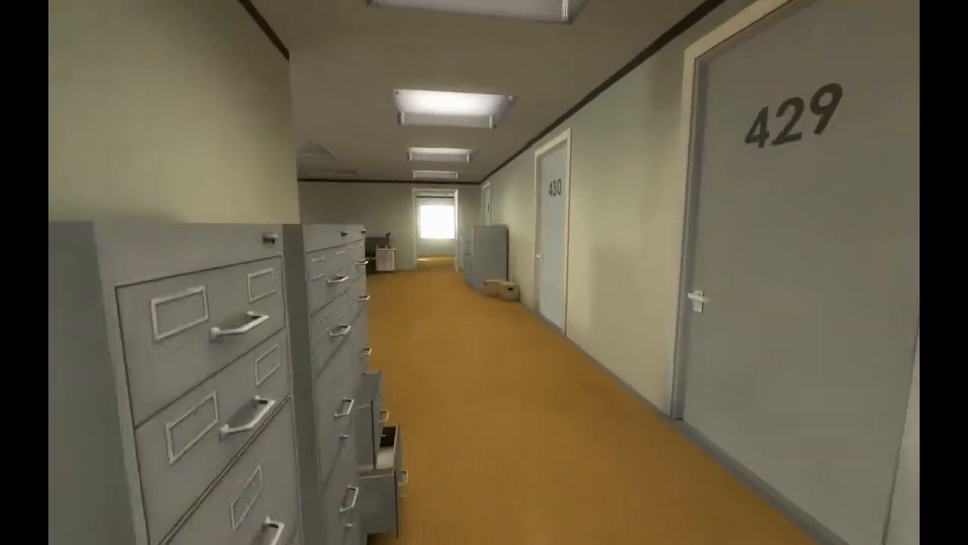
scroll(up, 3)
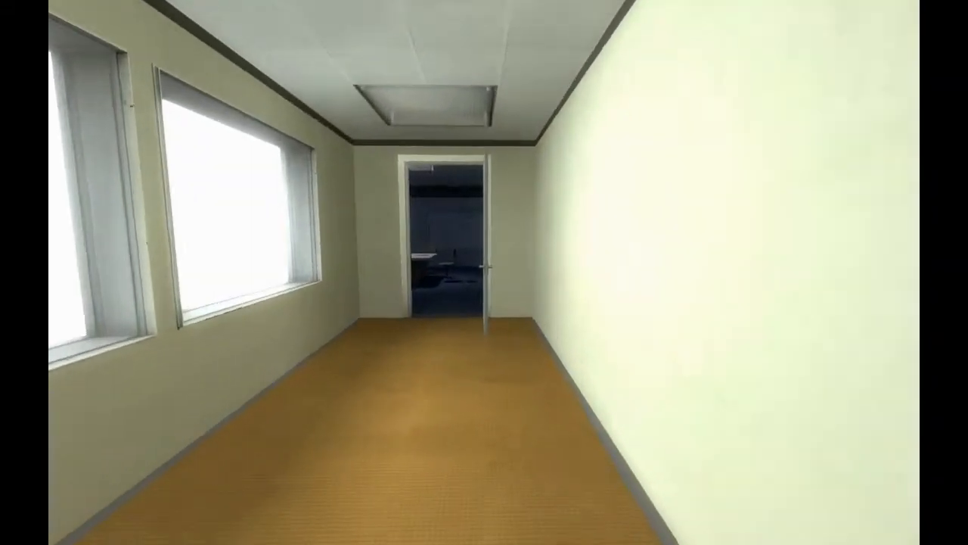
scroll(up, 3)
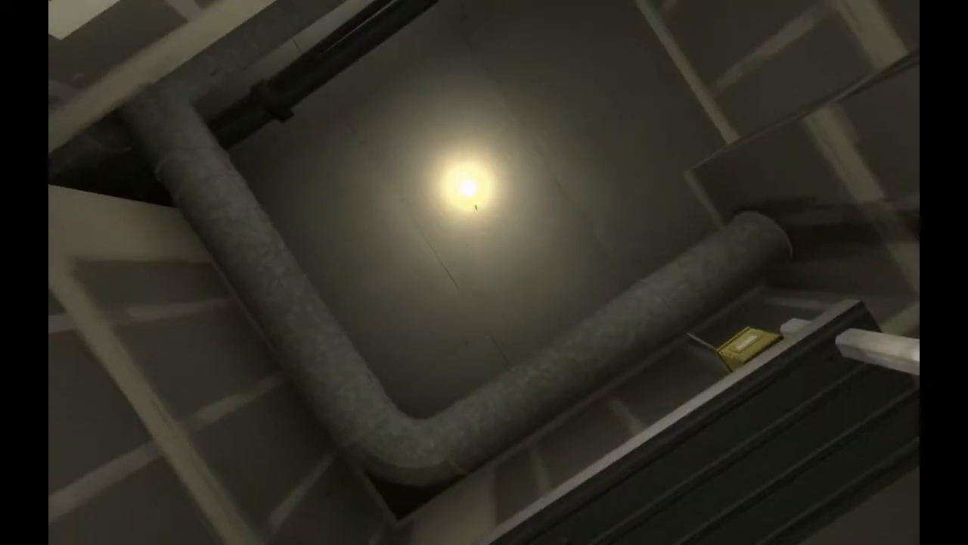
mouse_move(484, 272)
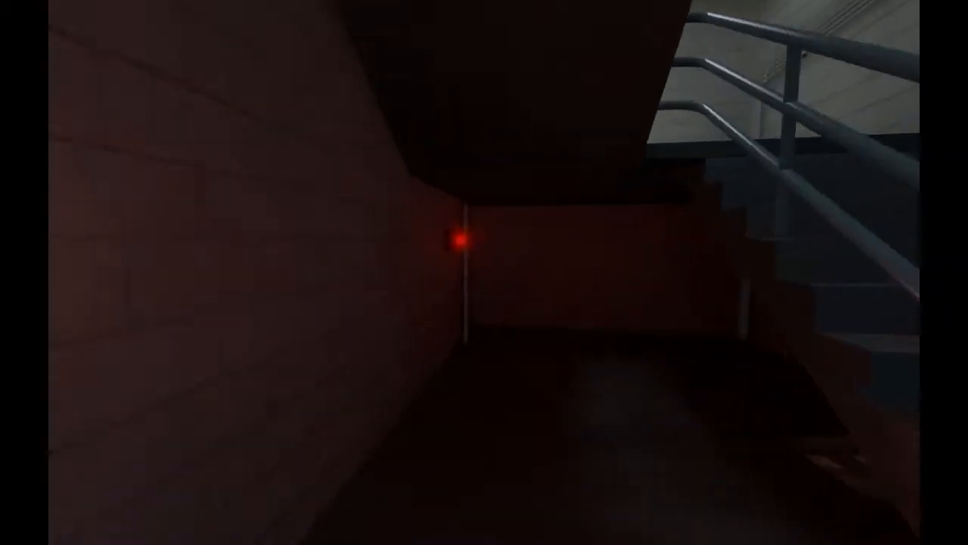
mouse_move(484, 272)
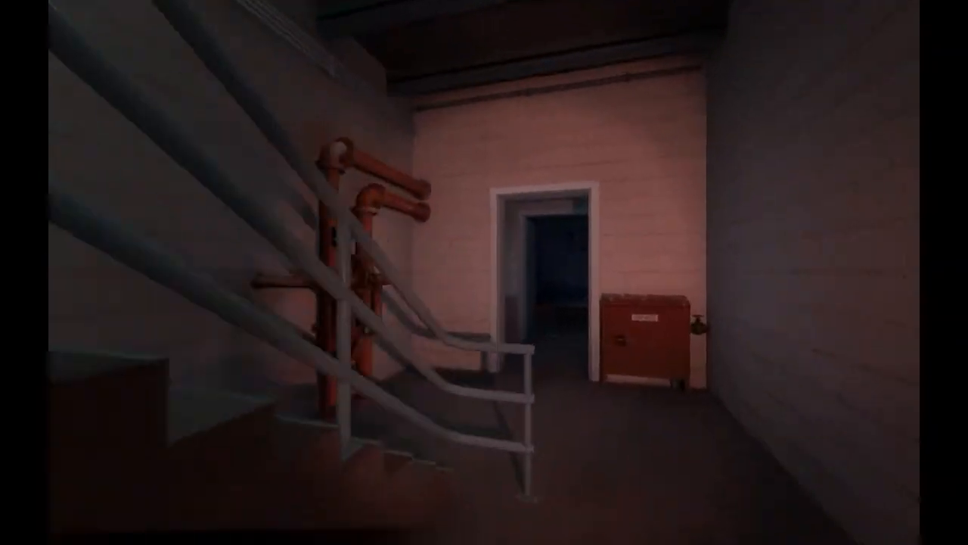